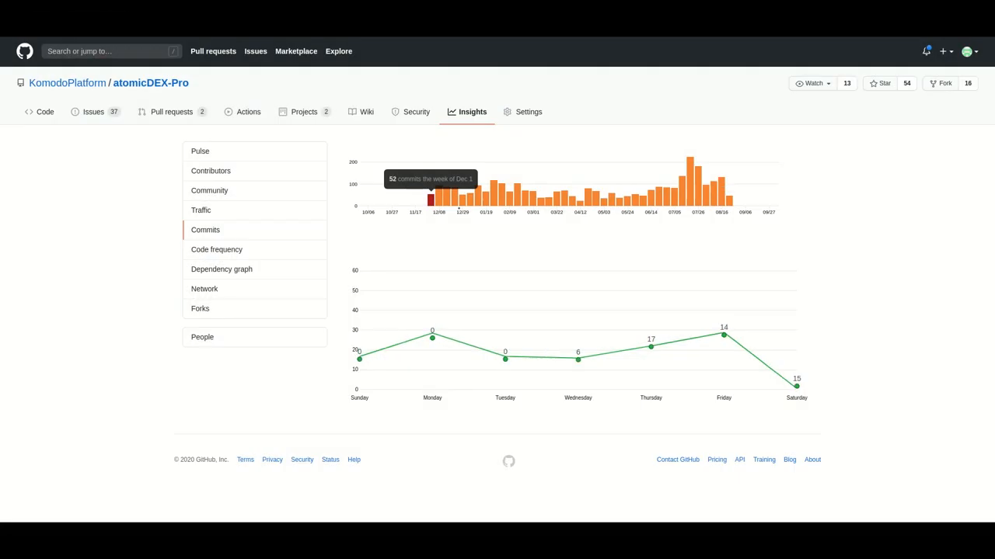
{"action": "mouse_move", "coordinate": [447, 195]}
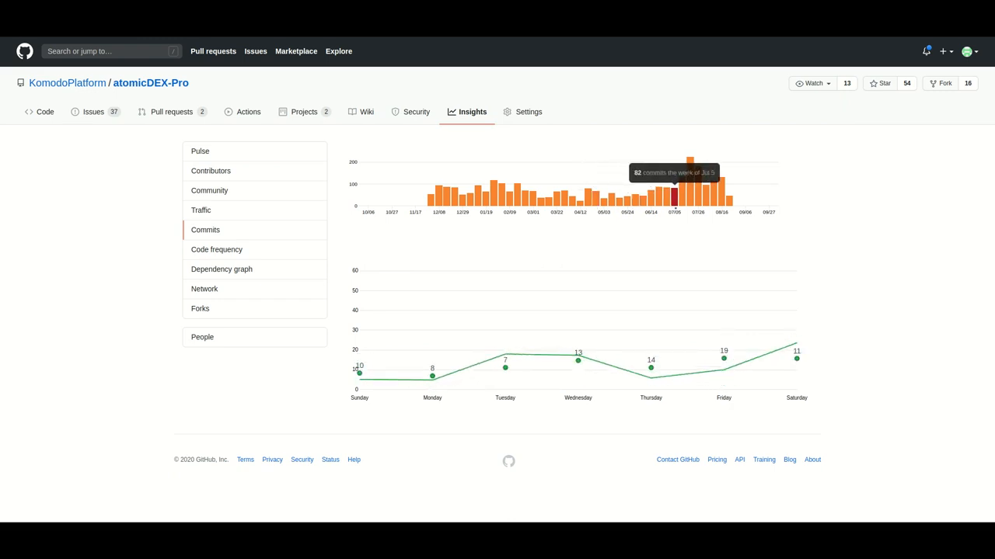
{"action": "mouse_move", "coordinate": [692, 179]}
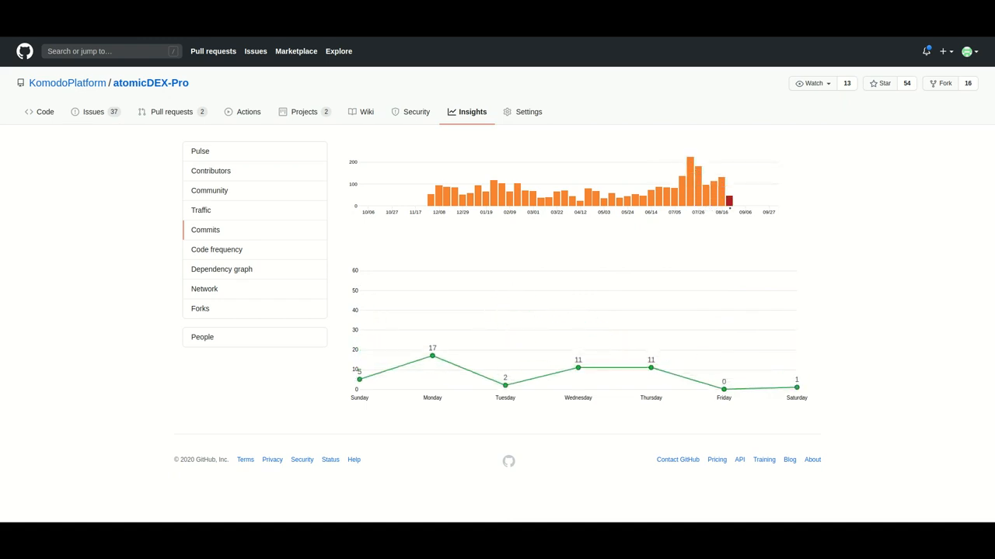
Step: View the atomicDEX-Pro contributors graphs ranked by deletions, then additions, then back to commits
{"action": "left_click", "coordinate": [211, 170]}
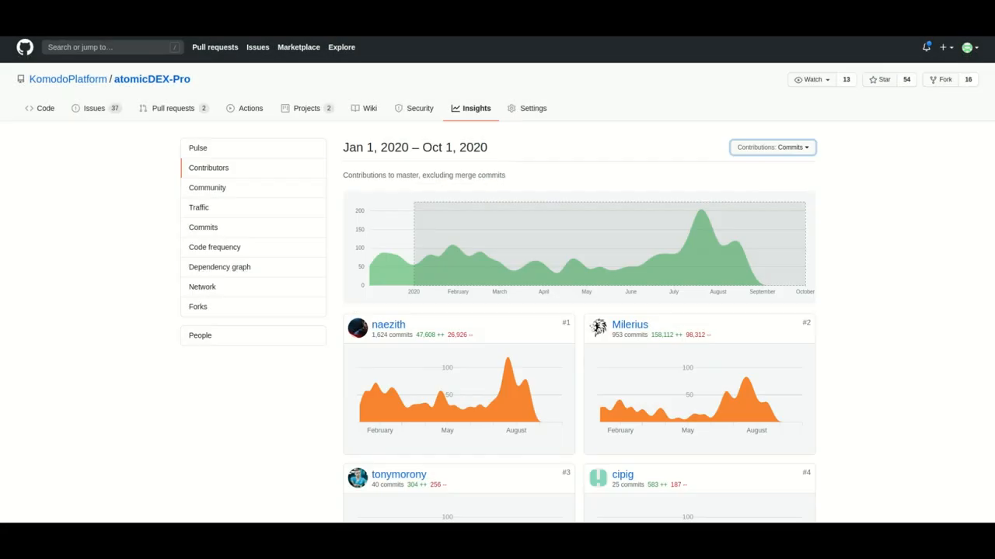
{"action": "left_click", "coordinate": [772, 147]}
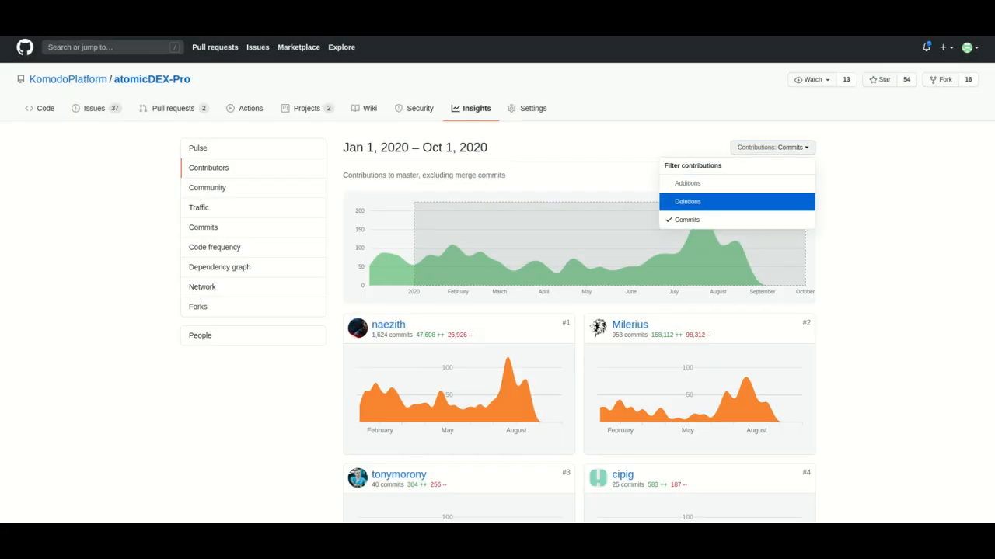
{"action": "left_click", "coordinate": [687, 202]}
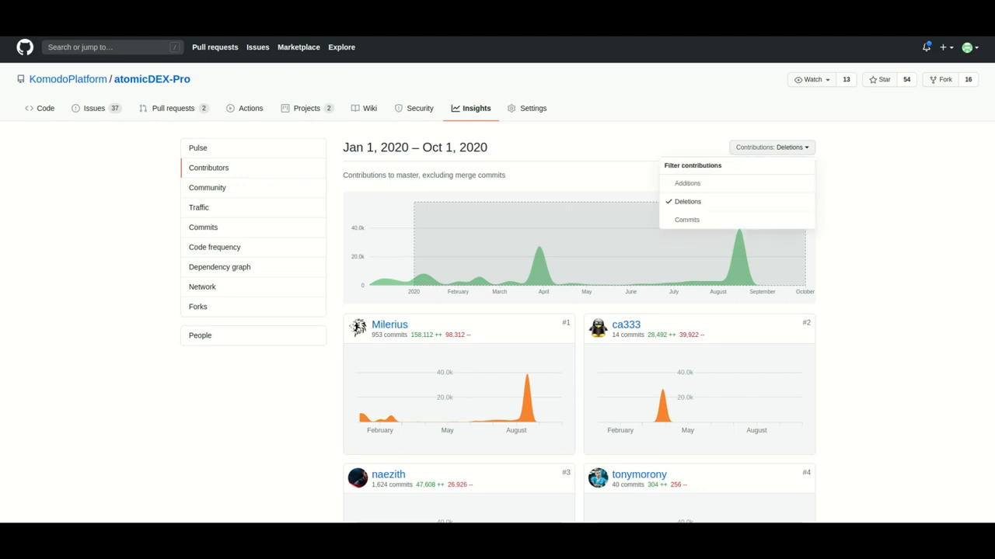
{"action": "left_click", "coordinate": [688, 182]}
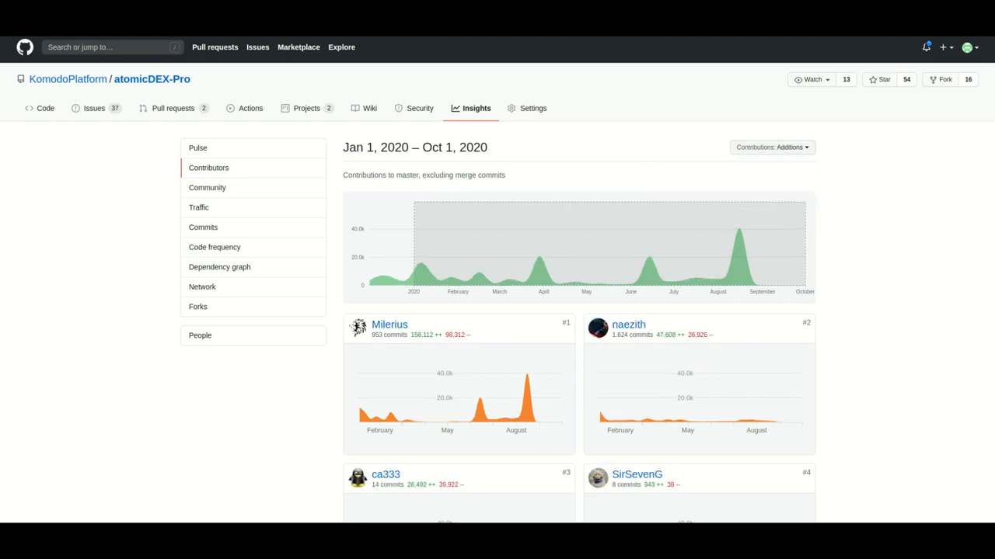
{"action": "left_click", "coordinate": [772, 147]}
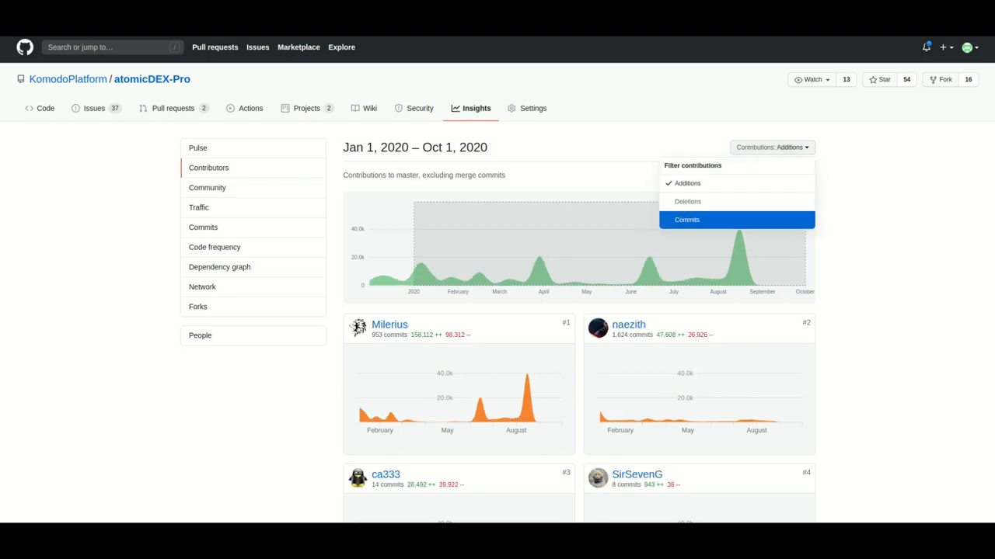
{"action": "left_click", "coordinate": [687, 220]}
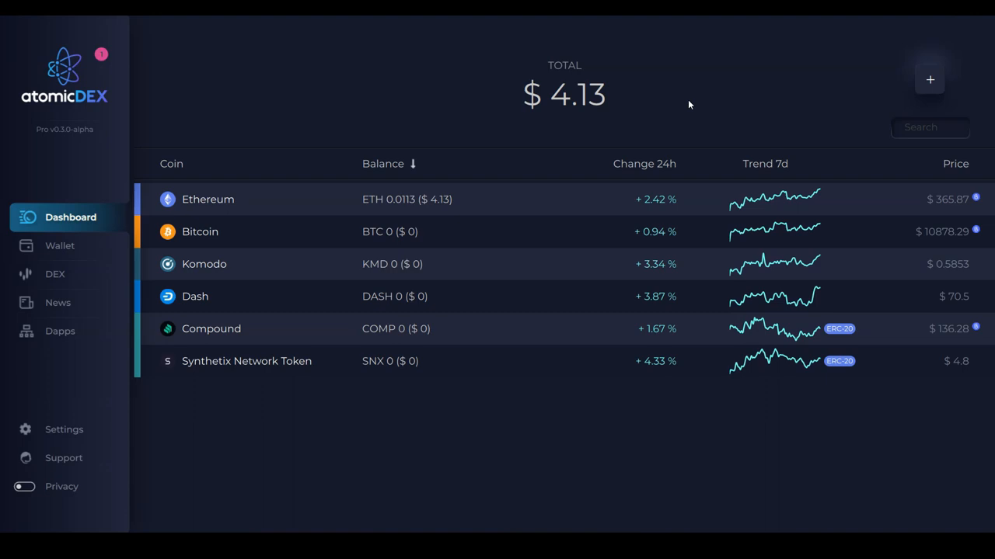
{"action": "mouse_move", "coordinate": [866, 80]}
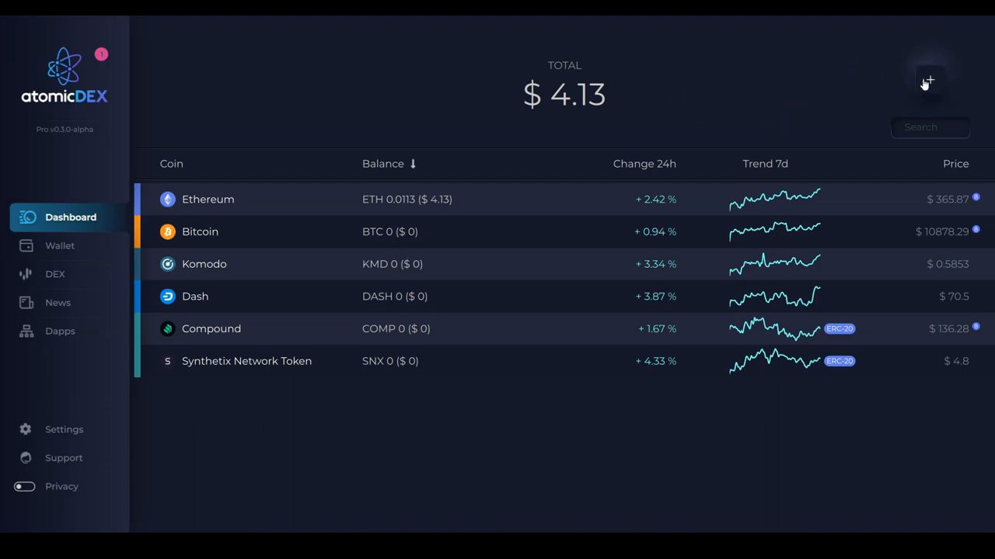
Step: Start a custom ERC-20 coin and enter the WBTC contract address 0x2260fac5e5542a773aa44fbcfedf7c193bc2c599
{"action": "left_click", "coordinate": [928, 80]}
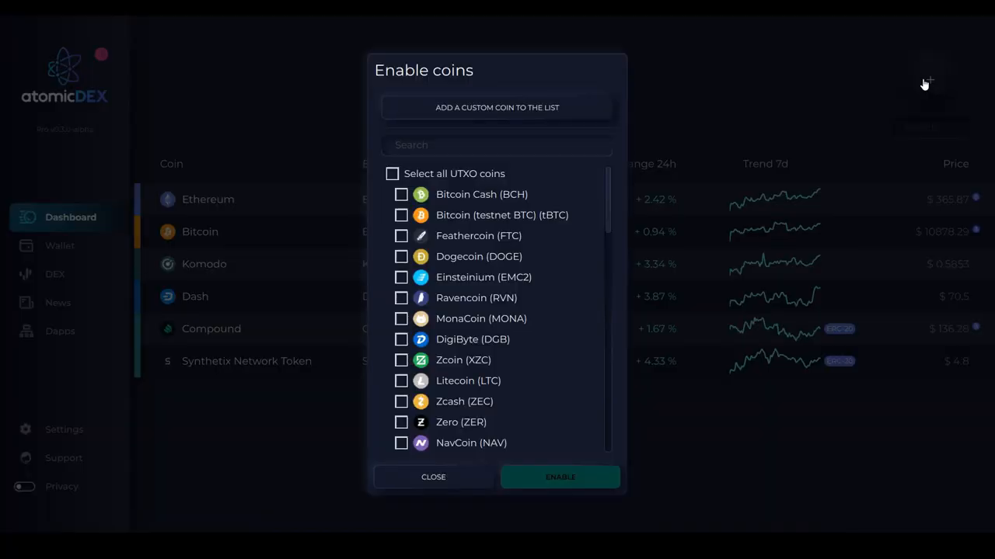
{"action": "mouse_move", "coordinate": [580, 107]}
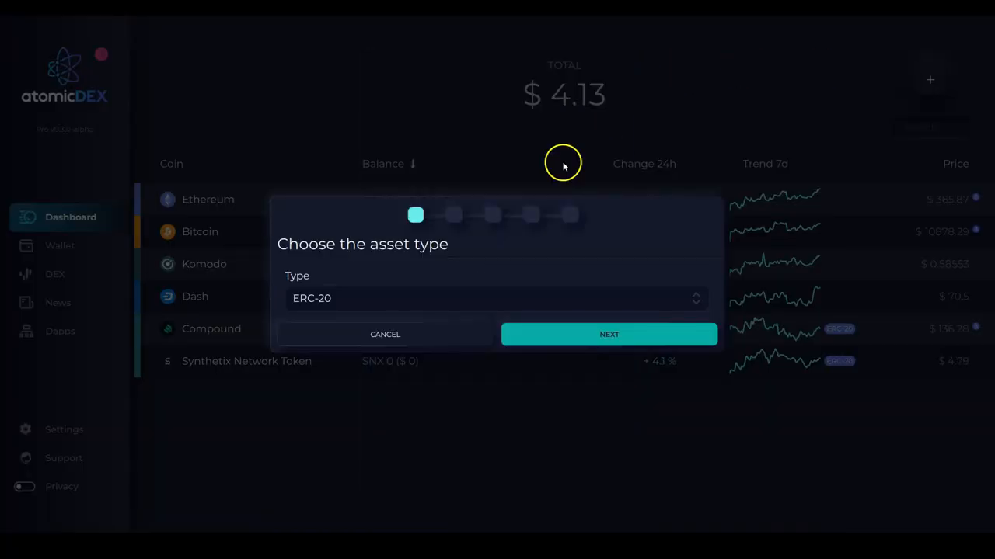
{"action": "left_click", "coordinate": [609, 334]}
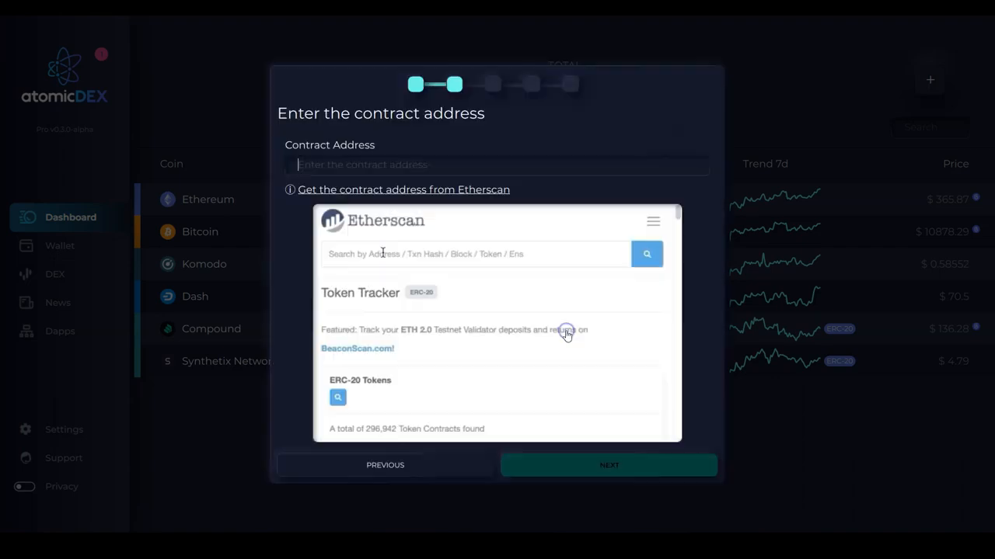
{"action": "type", "text": "WBTC"}
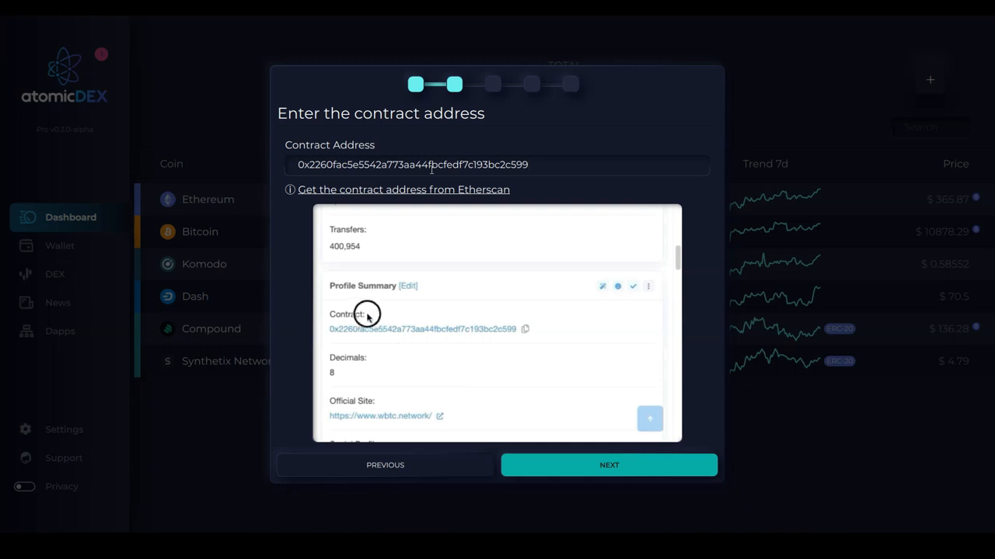
{"action": "mouse_move", "coordinate": [524, 333]}
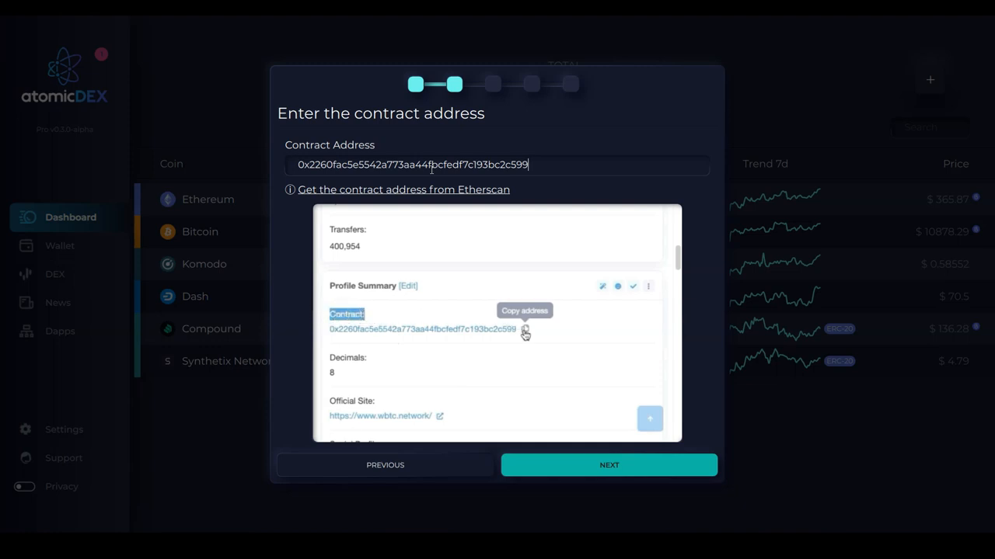
{"action": "left_click", "coordinate": [524, 333]}
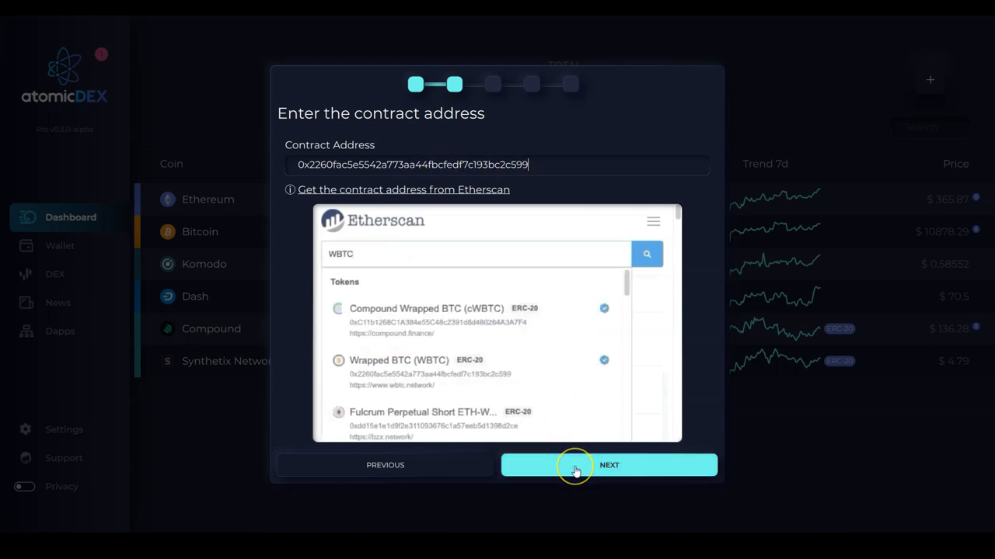
Step: Continue past the contract address and load wbtc.png as the coin's logo
{"action": "left_click", "coordinate": [609, 465]}
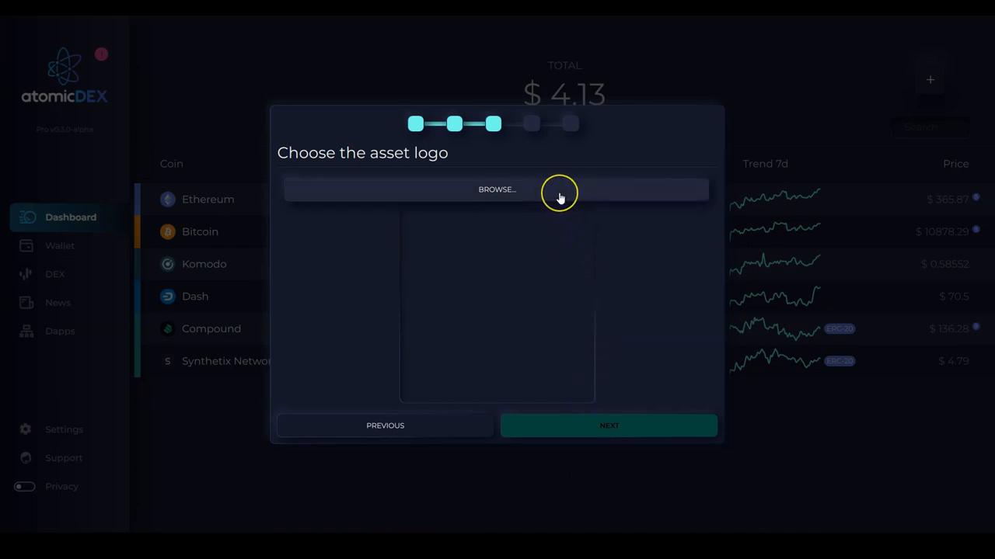
{"action": "left_click", "coordinate": [496, 189]}
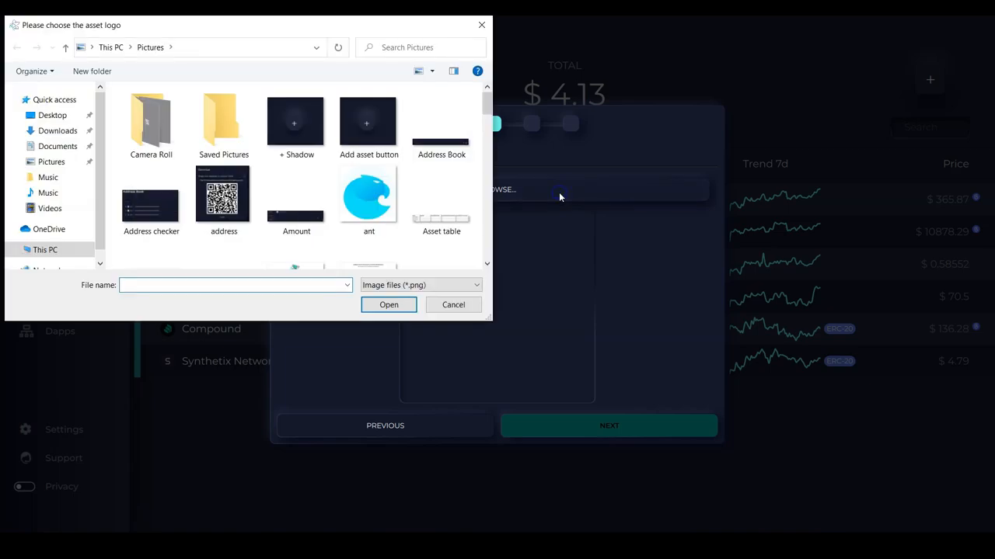
{"action": "type", "text": "wbt"}
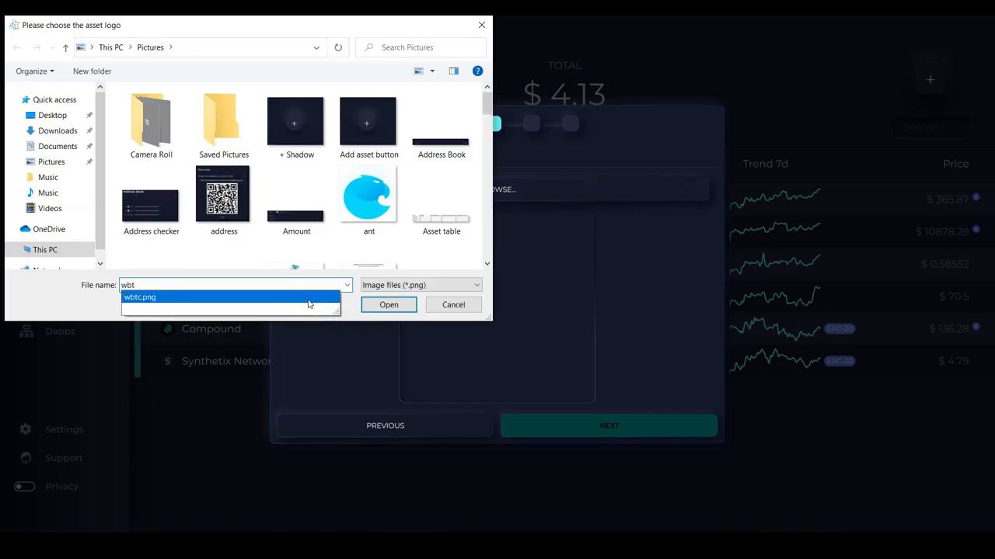
{"action": "left_click", "coordinate": [140, 298]}
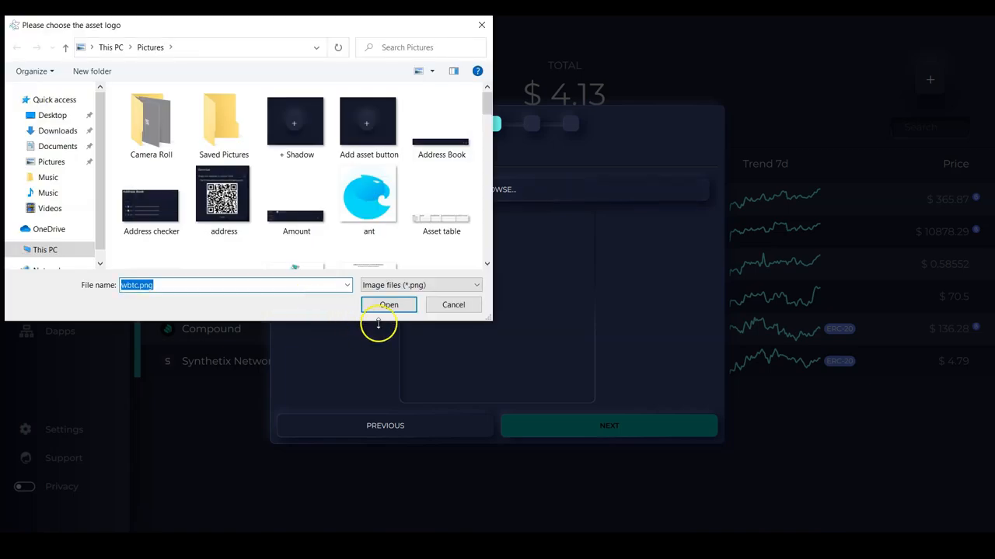
{"action": "left_click", "coordinate": [388, 305]}
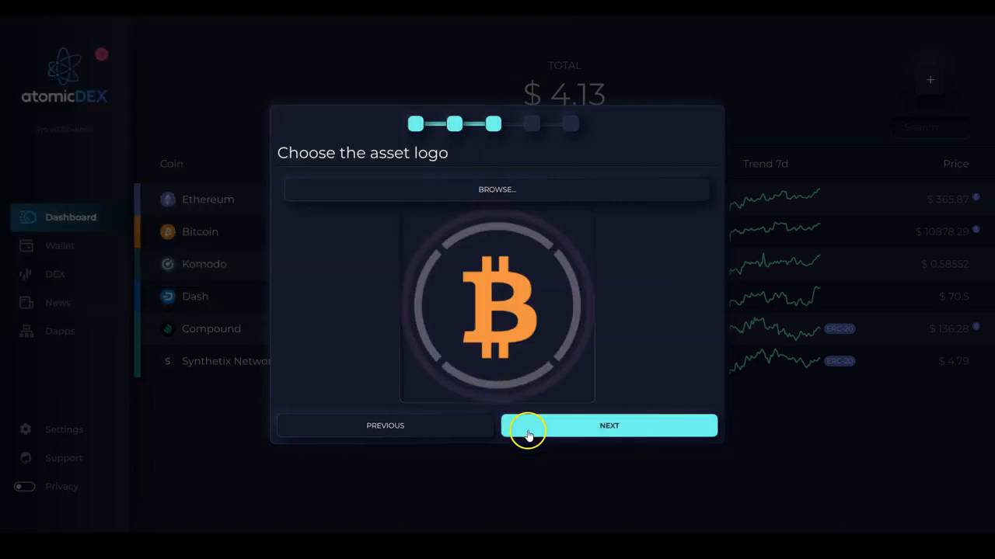
Step: At the configuration step, replace the Coinpaprika ID with wbtc-wrapped-bitcoin
{"action": "left_click", "coordinate": [608, 426]}
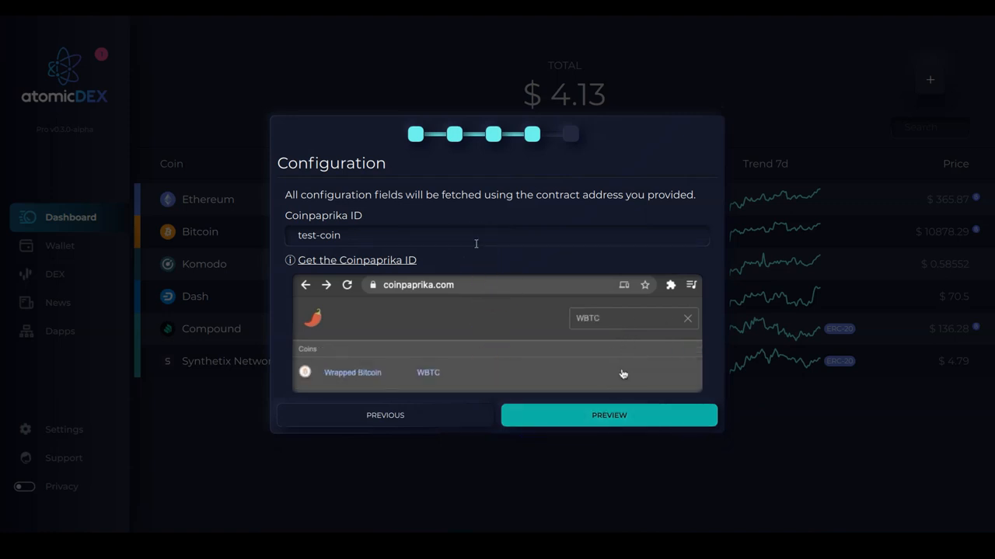
{"action": "left_click", "coordinate": [352, 372]}
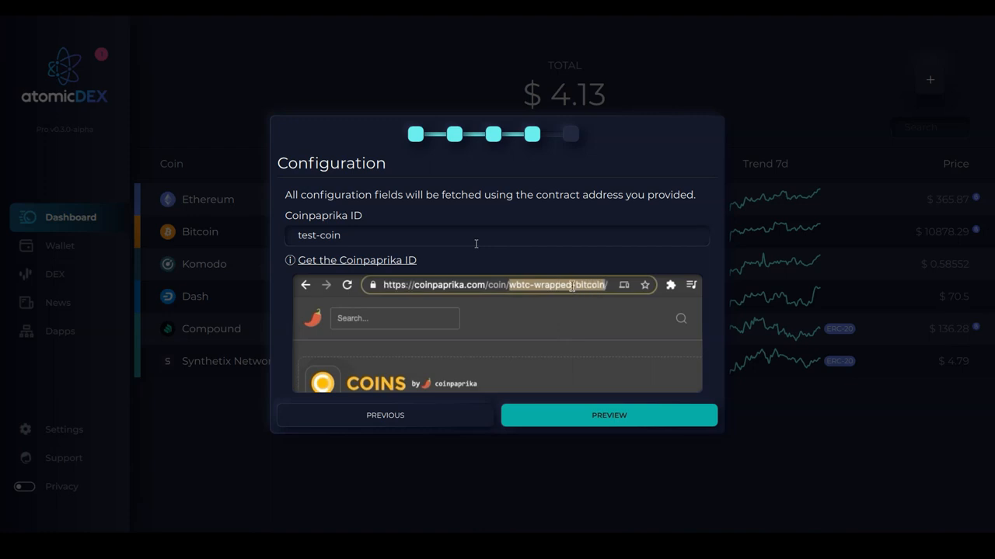
{"action": "right_click", "coordinate": [560, 285]}
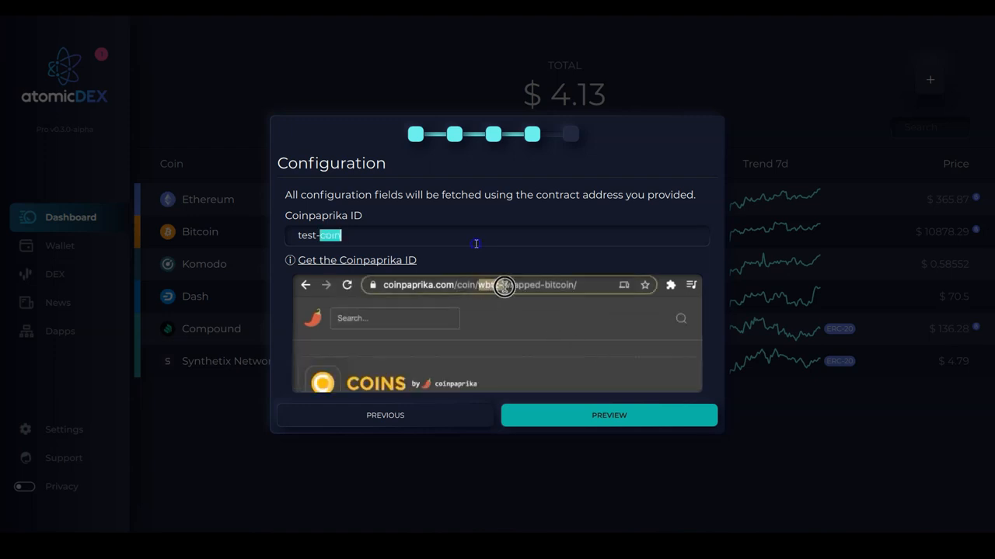
{"action": "right_click", "coordinate": [505, 286]}
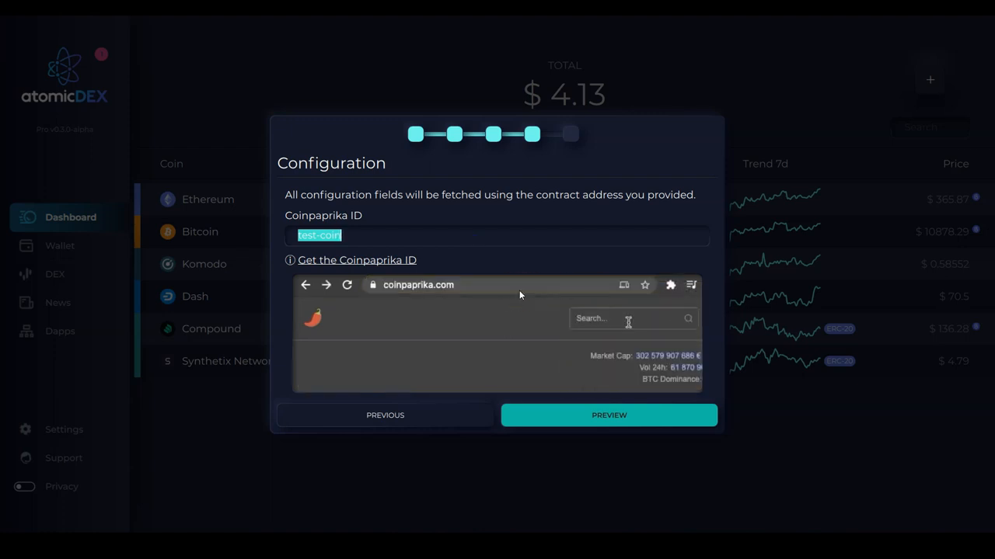
{"action": "type", "text": "WBTC"}
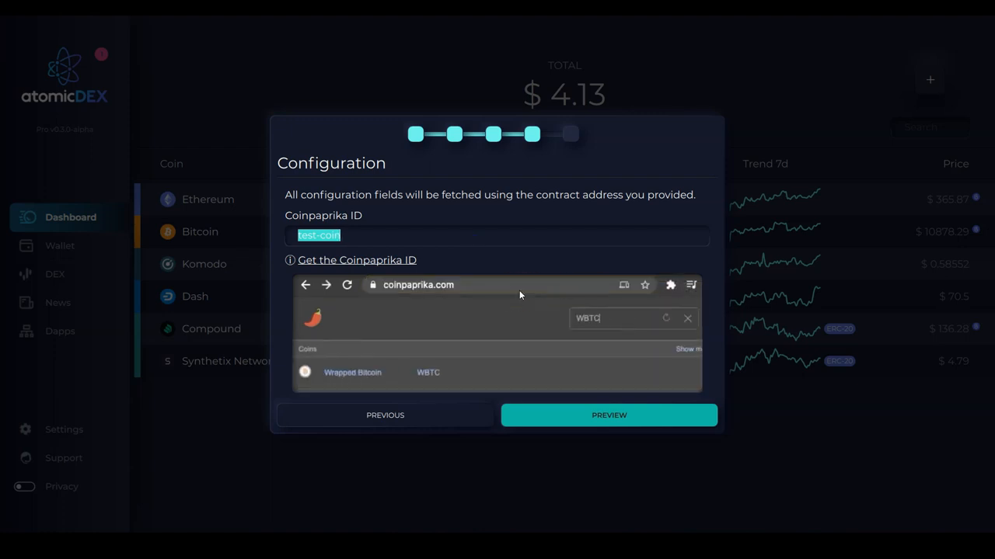
{"action": "left_click", "coordinate": [352, 373]}
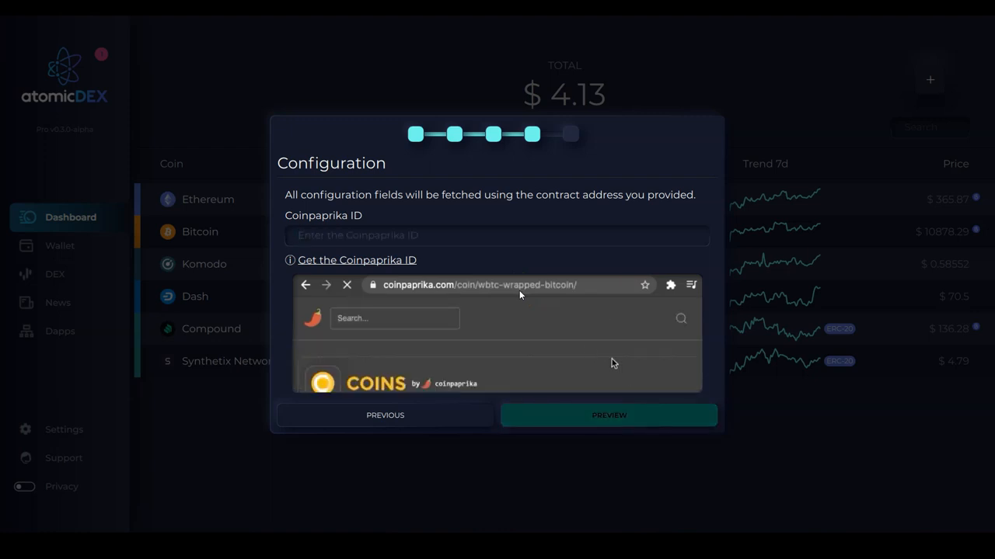
{"action": "type", "text": "wbtc-wrapped-bitcoin"}
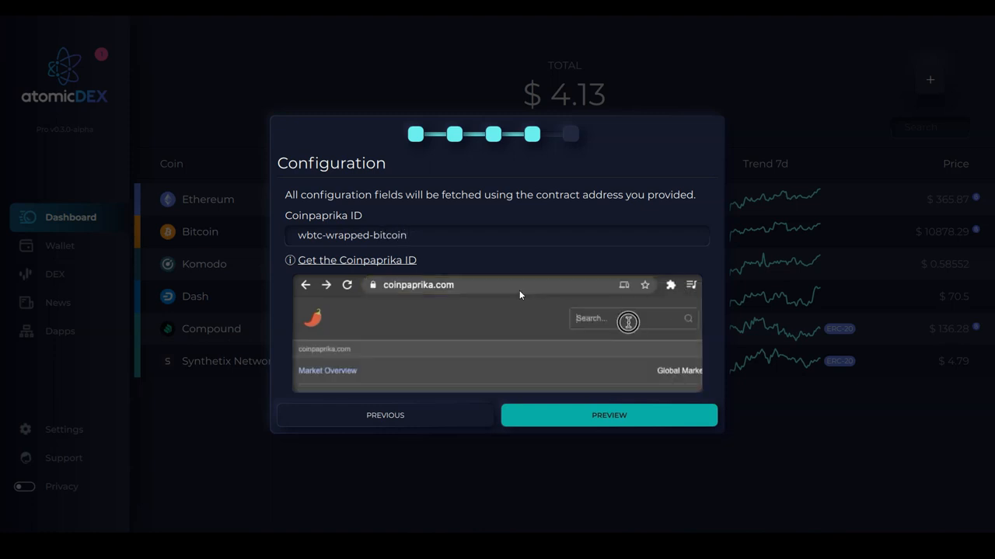
{"action": "type", "text": "WBTC"}
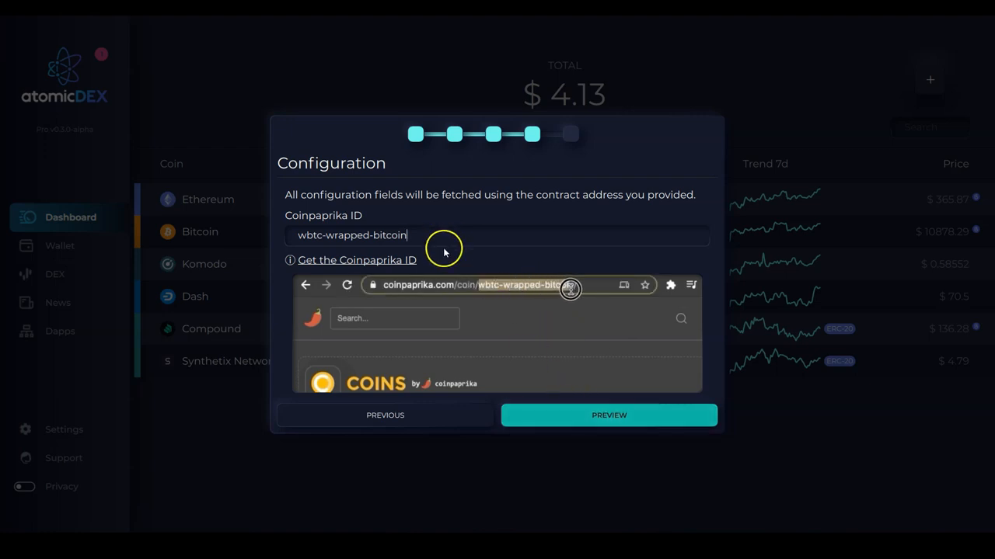
Step: Preview the WBTC coin's config and fetched data, then submit it and restart the app
{"action": "left_click", "coordinate": [609, 415]}
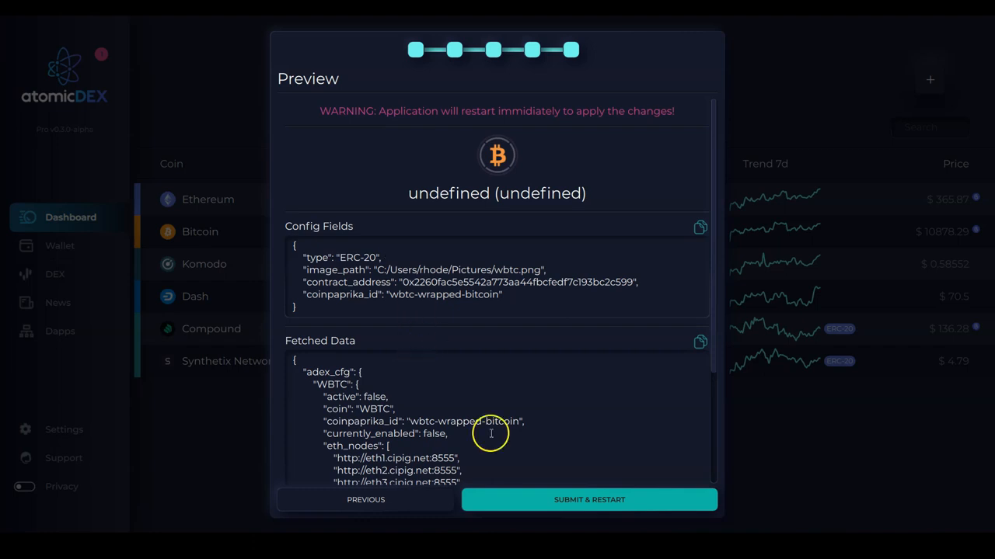
{"action": "left_click", "coordinate": [589, 500]}
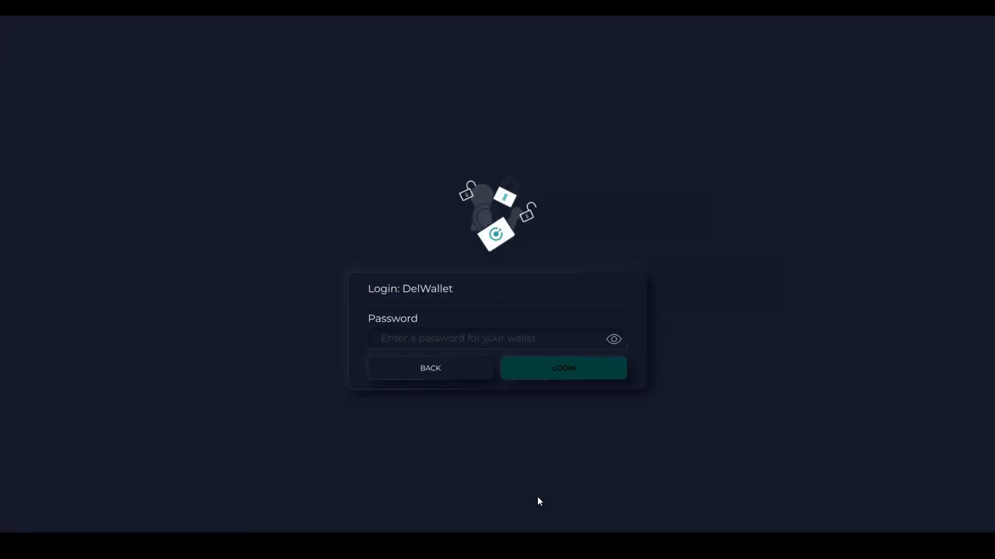
Step: Enter the DelWallet password and log in to reach the dashboard
{"action": "left_click", "coordinate": [519, 339]}
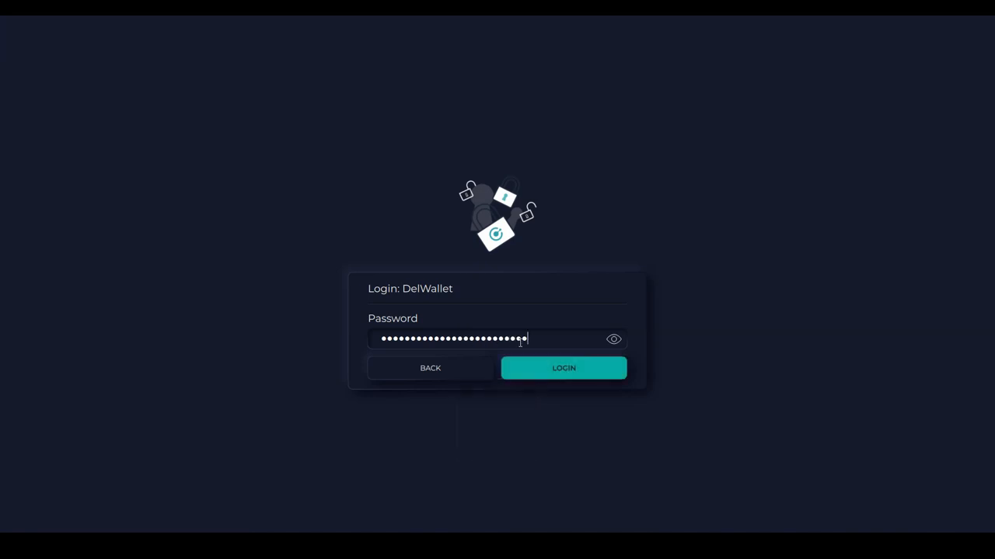
{"action": "left_click", "coordinate": [562, 367]}
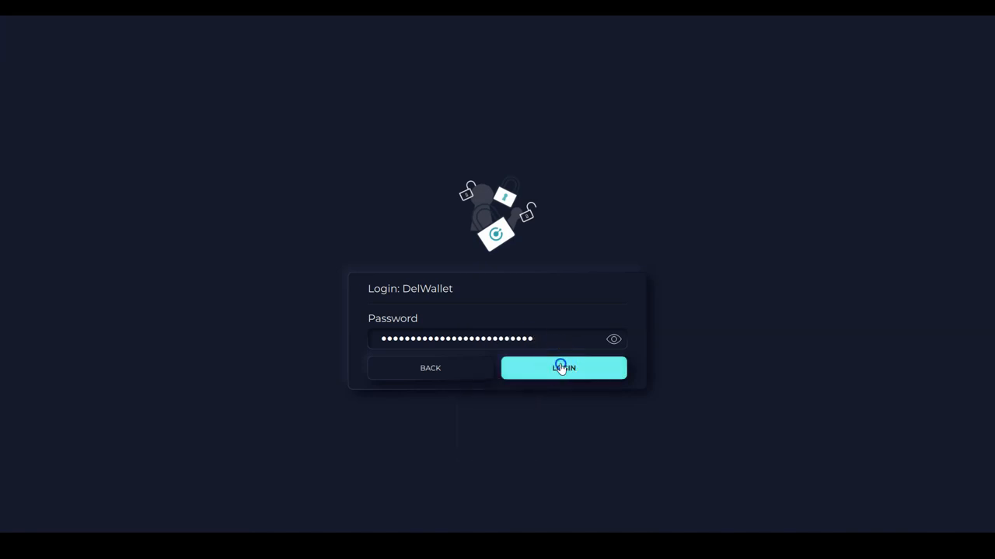
{"action": "left_click", "coordinate": [564, 368]}
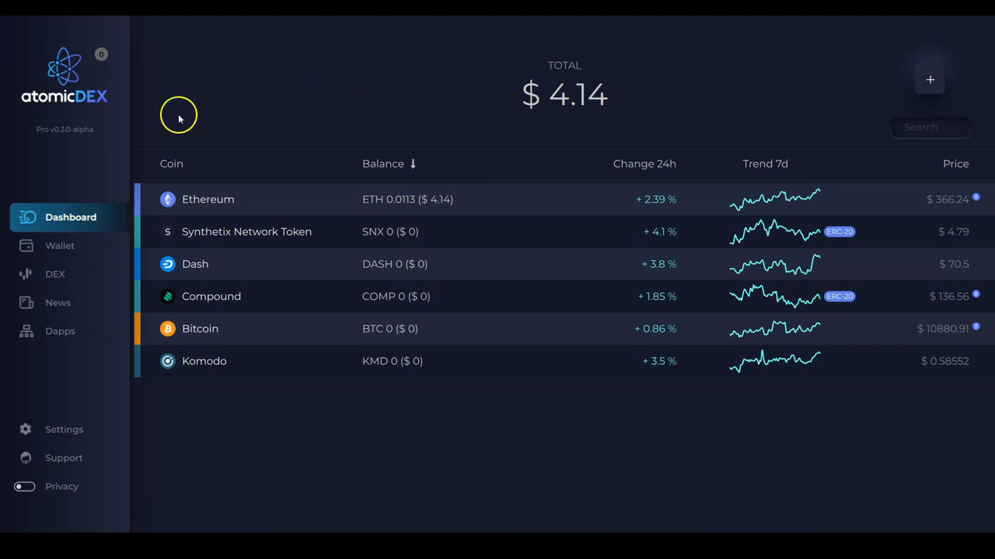
{"action": "mouse_move", "coordinate": [252, 165]}
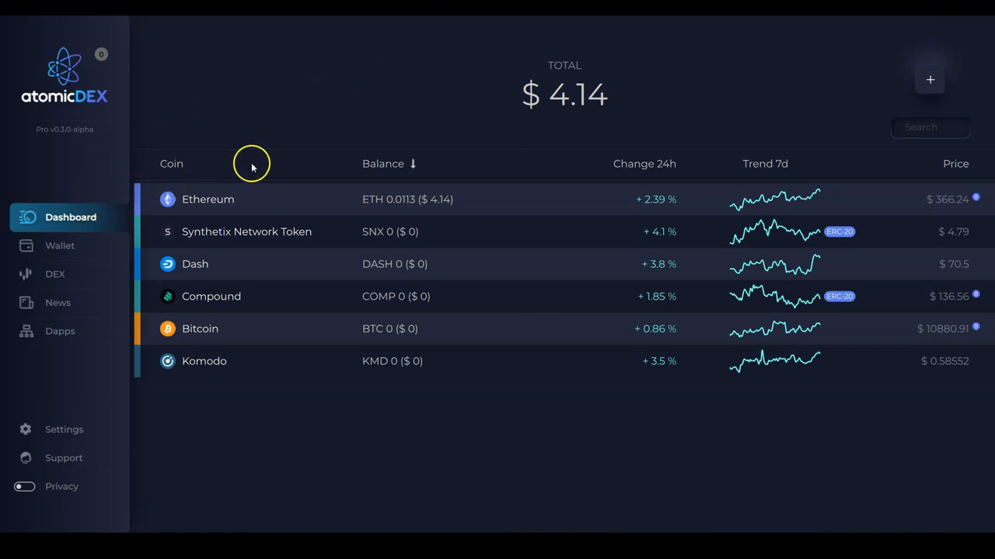
{"action": "mouse_move", "coordinate": [318, 329]}
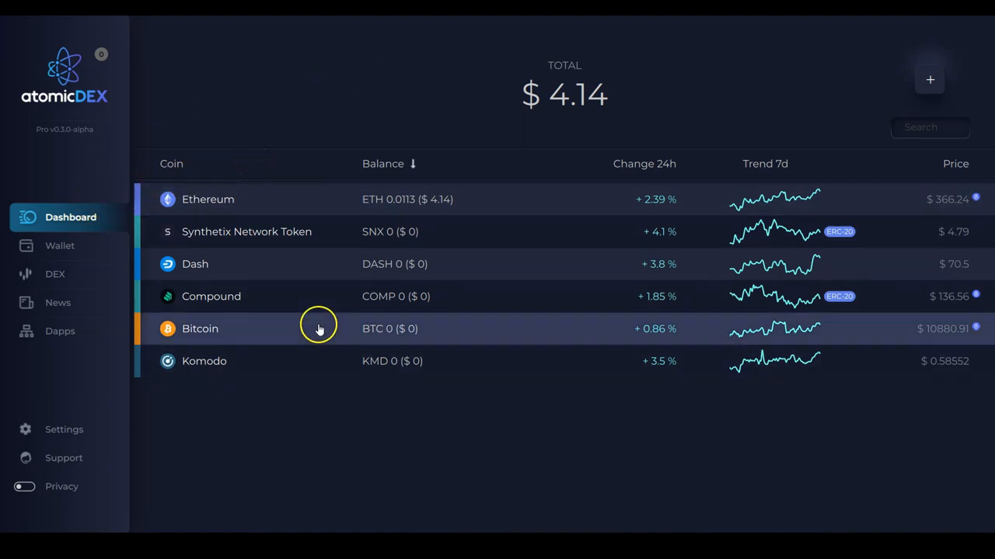
{"action": "mouse_move", "coordinate": [613, 161]}
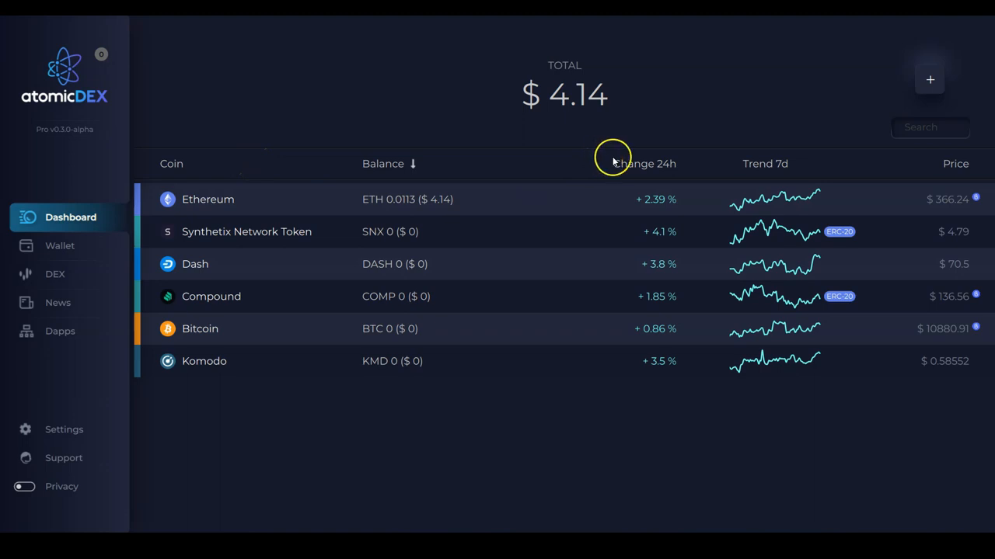
{"action": "mouse_move", "coordinate": [661, 134]}
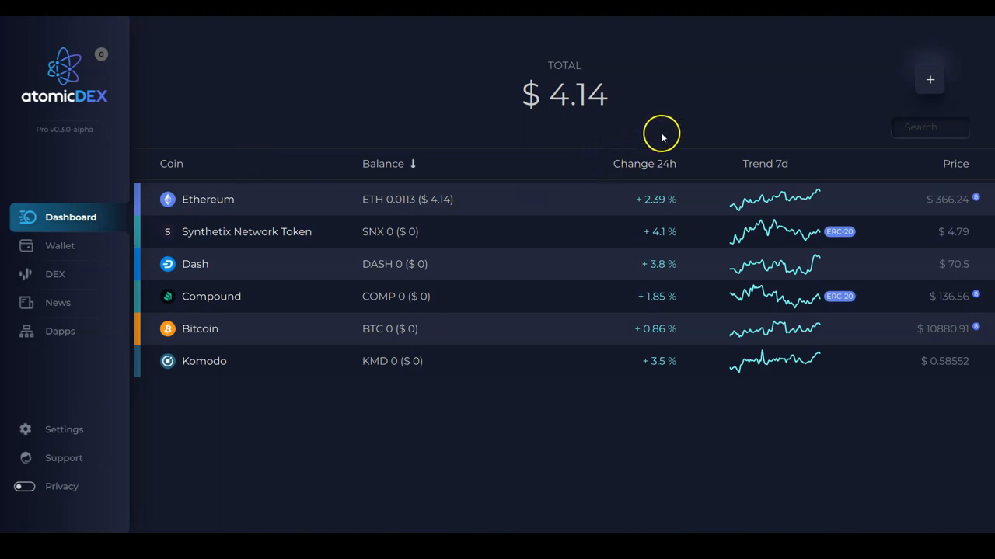
{"action": "mouse_move", "coordinate": [921, 79]}
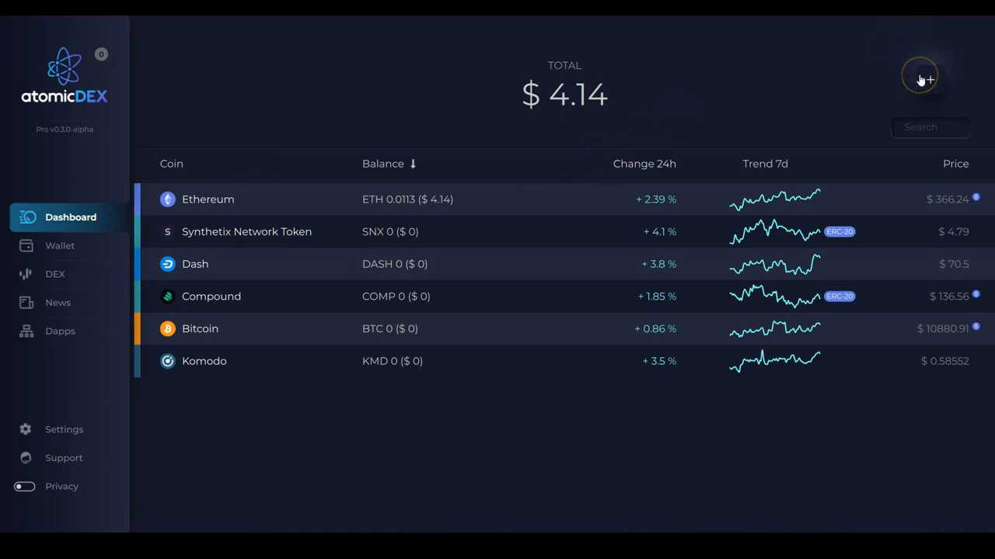
Step: Search for wbtc in the enable-coins list, tick Wrapped BTC and enable it
{"action": "left_click", "coordinate": [921, 78]}
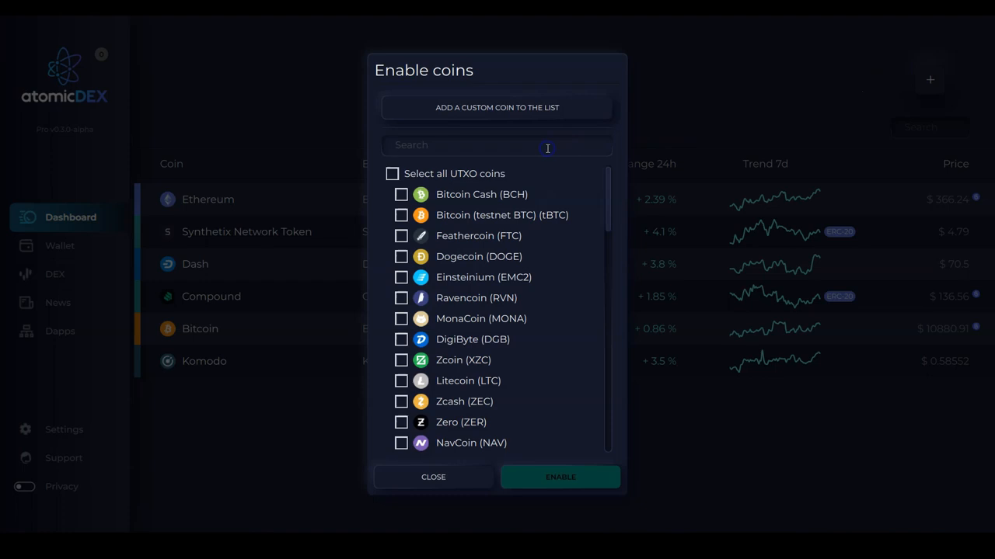
{"action": "type", "text": "wbtc"}
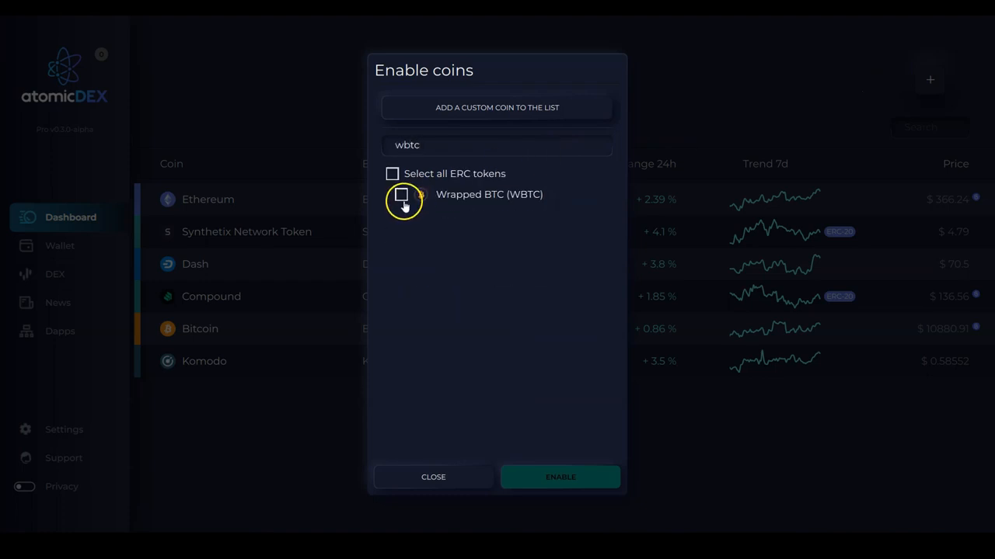
{"action": "left_click", "coordinate": [401, 194]}
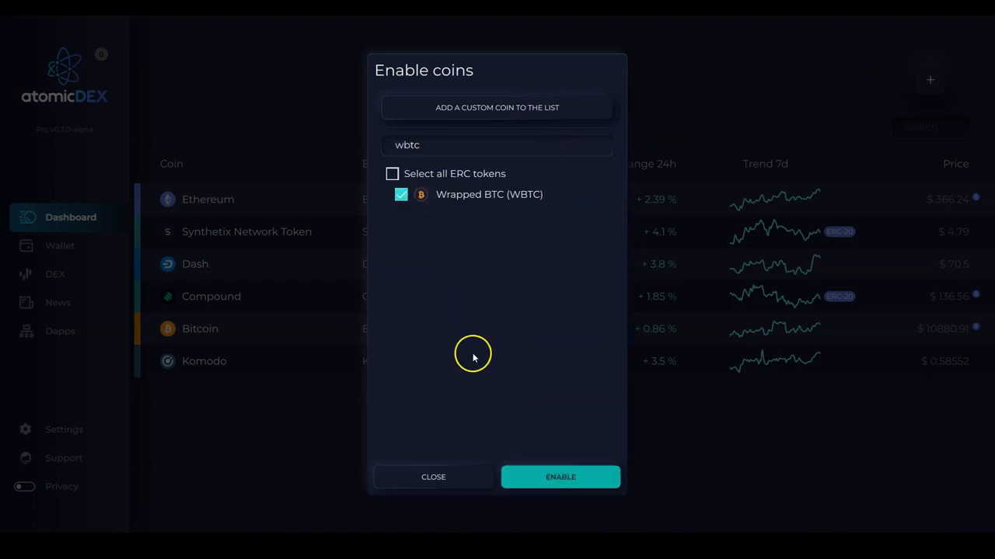
{"action": "mouse_move", "coordinate": [526, 483]}
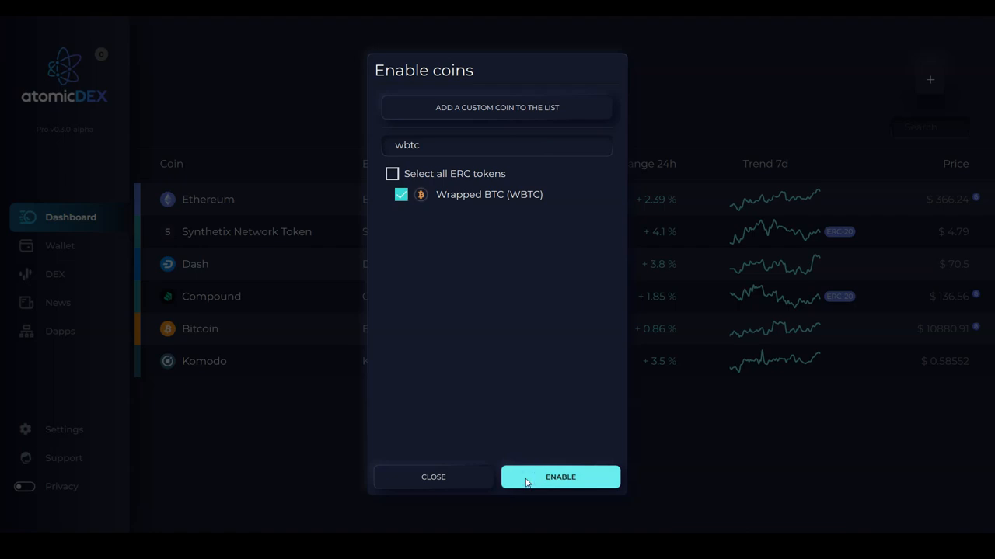
{"action": "left_click", "coordinate": [560, 477]}
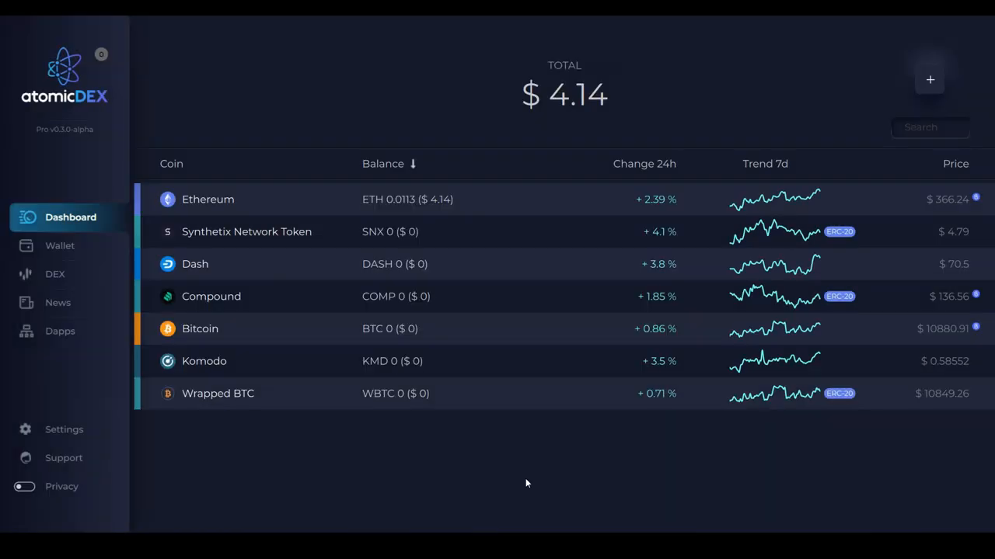
{"action": "mouse_move", "coordinate": [293, 402]}
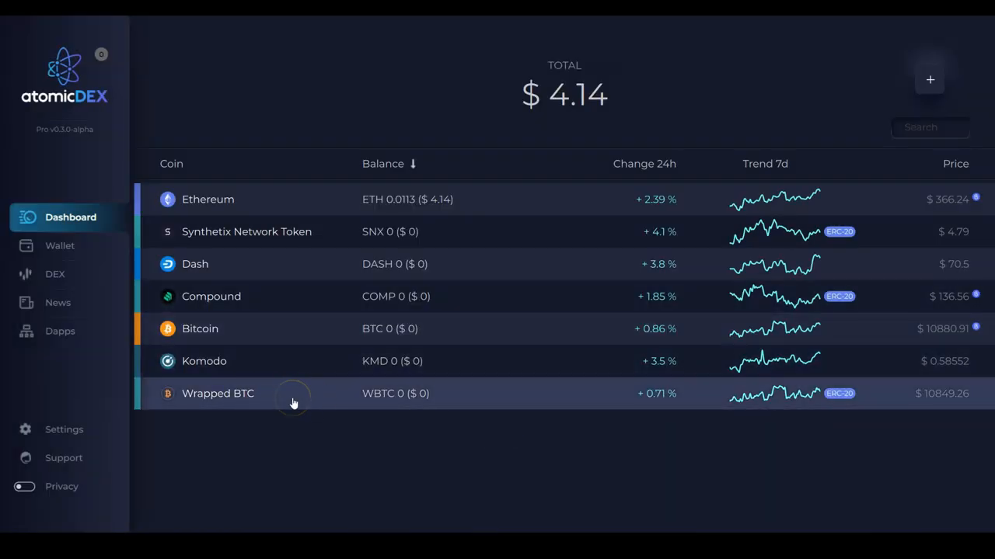
{"action": "mouse_move", "coordinate": [618, 464]}
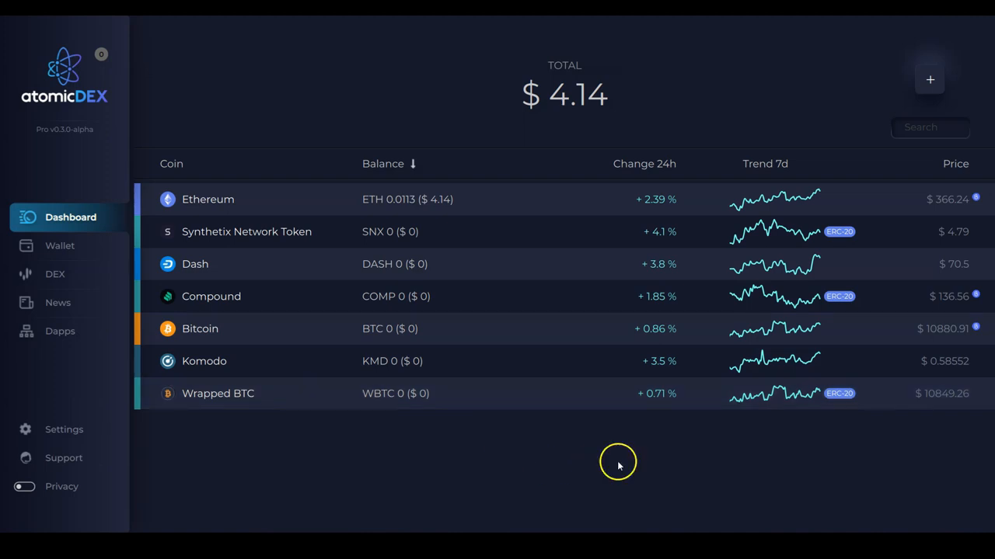
{"action": "mouse_move", "coordinate": [748, 393]}
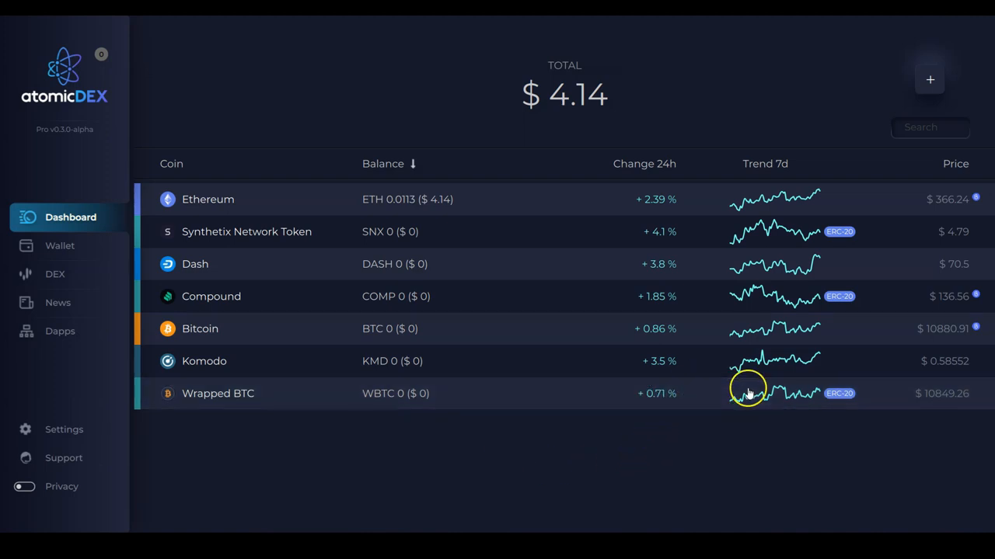
{"action": "mouse_move", "coordinate": [926, 396]}
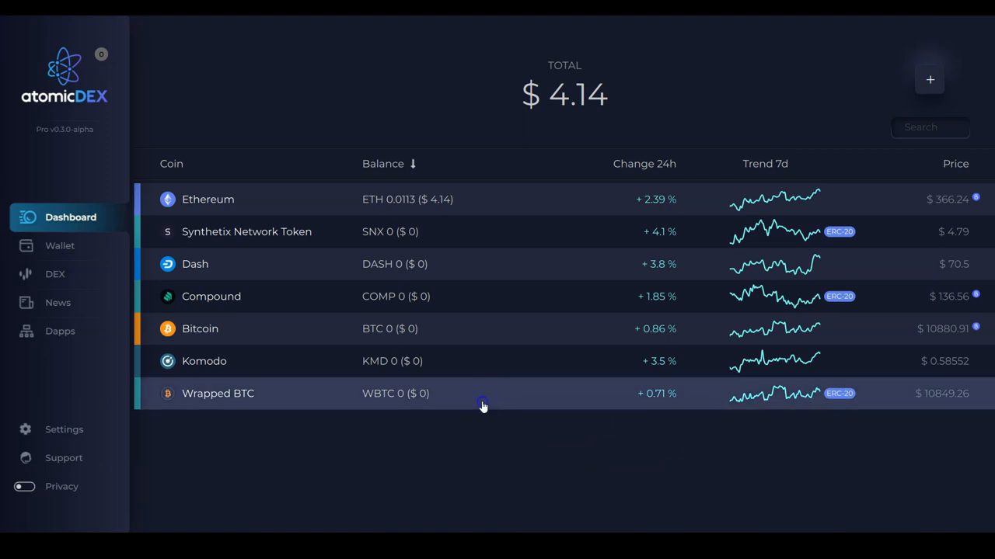
{"action": "left_click", "coordinate": [482, 394]}
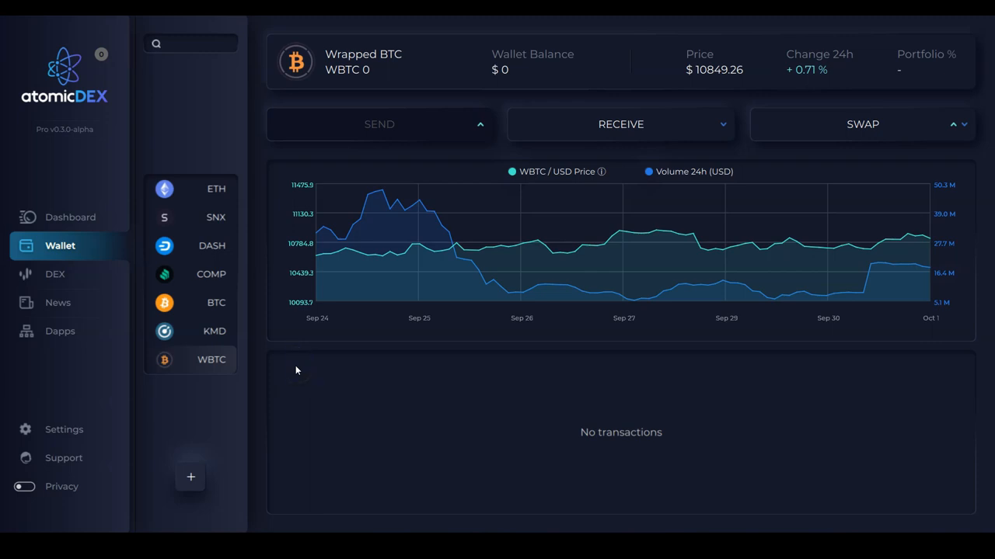
{"action": "mouse_move", "coordinate": [462, 235]}
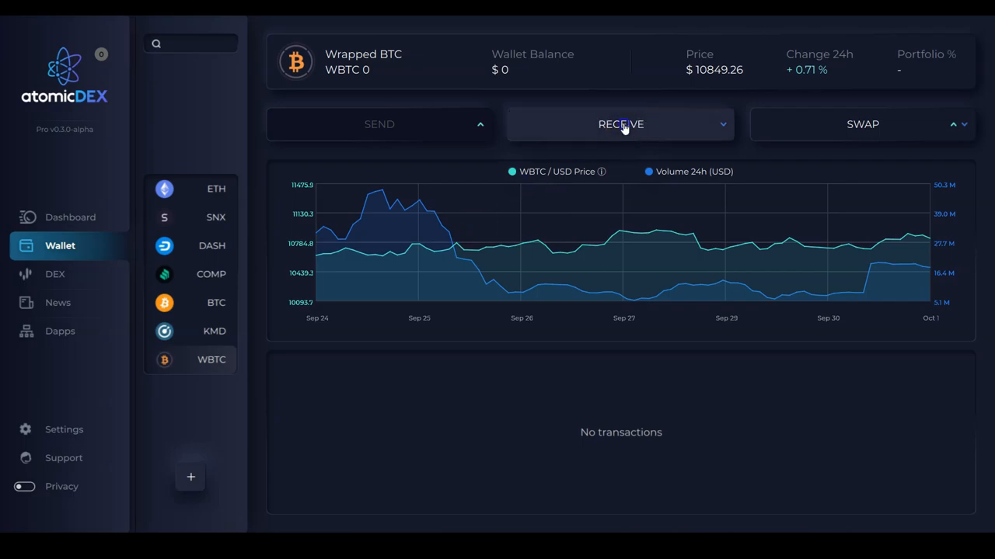
Step: Show the WBTC receive address and QR code, dismiss it, and start a swap from the wallet page
{"action": "left_click", "coordinate": [620, 124]}
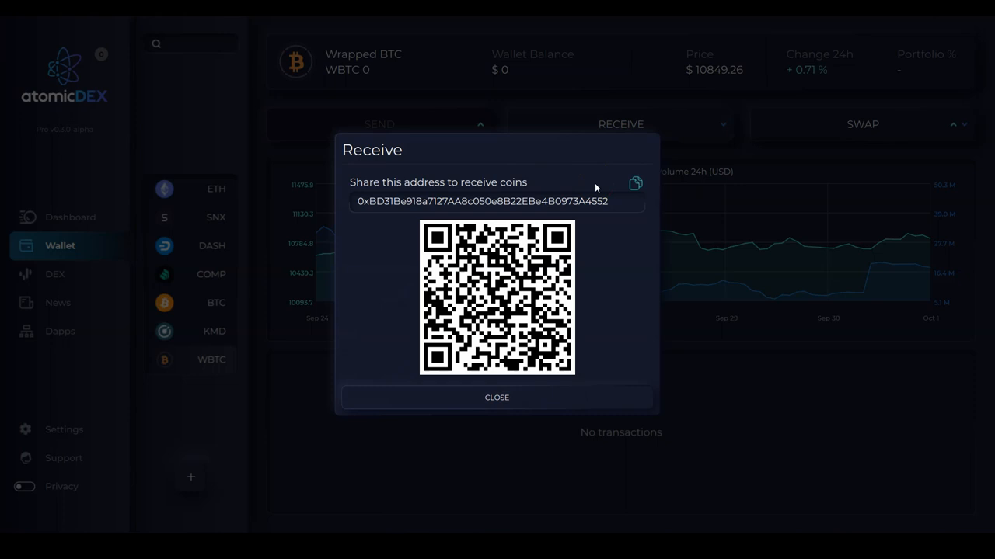
{"action": "mouse_move", "coordinate": [532, 410]}
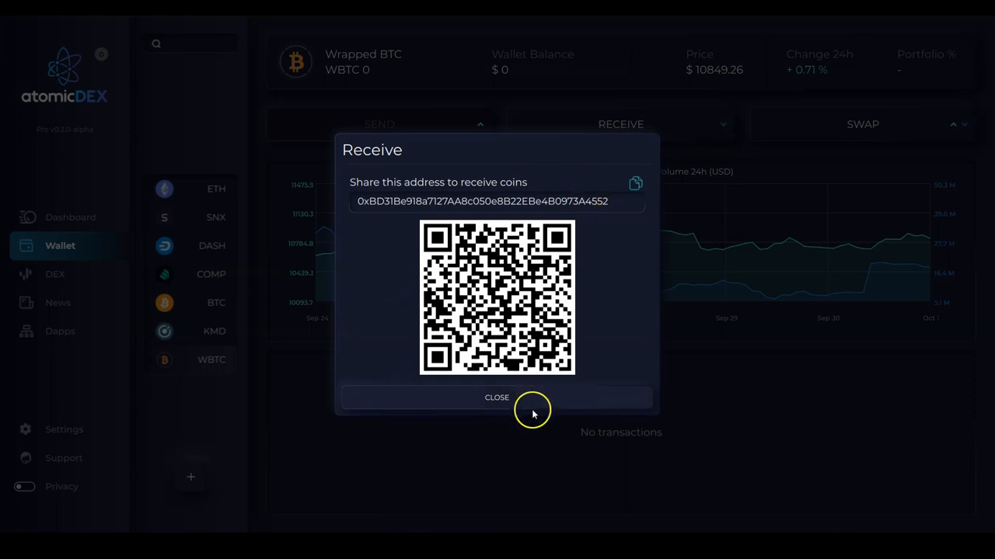
{"action": "left_click", "coordinate": [497, 398]}
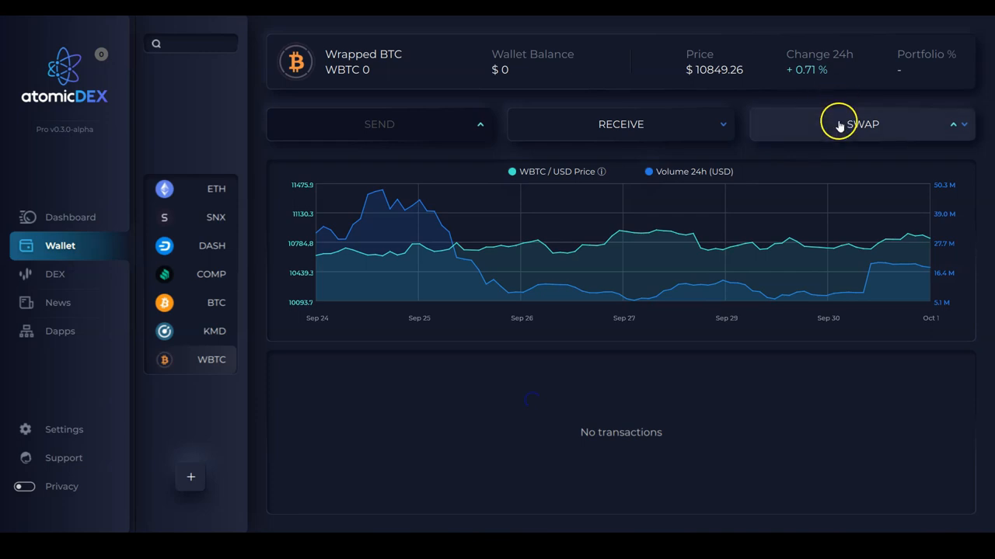
{"action": "left_click", "coordinate": [858, 124]}
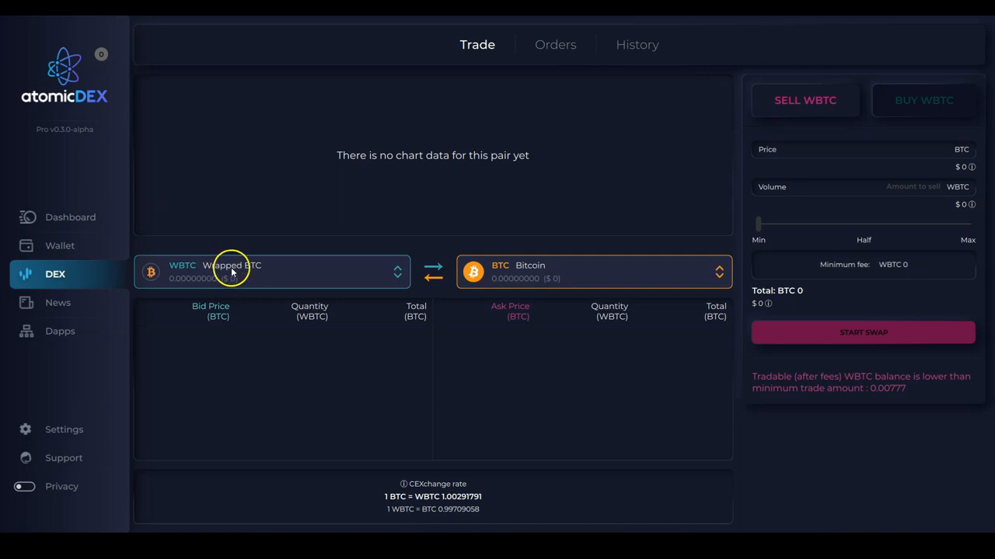
{"action": "mouse_move", "coordinate": [366, 270]}
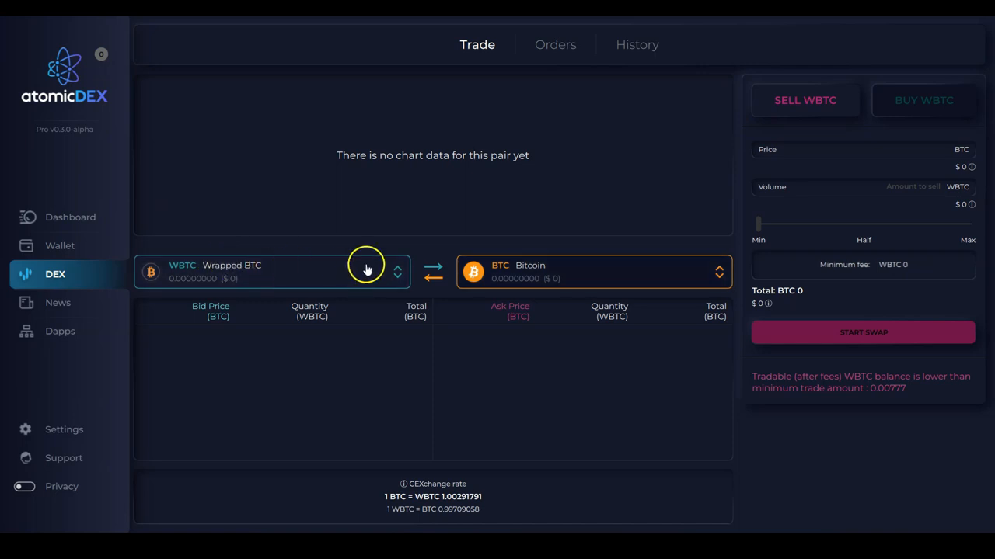
{"action": "mouse_move", "coordinate": [374, 237]}
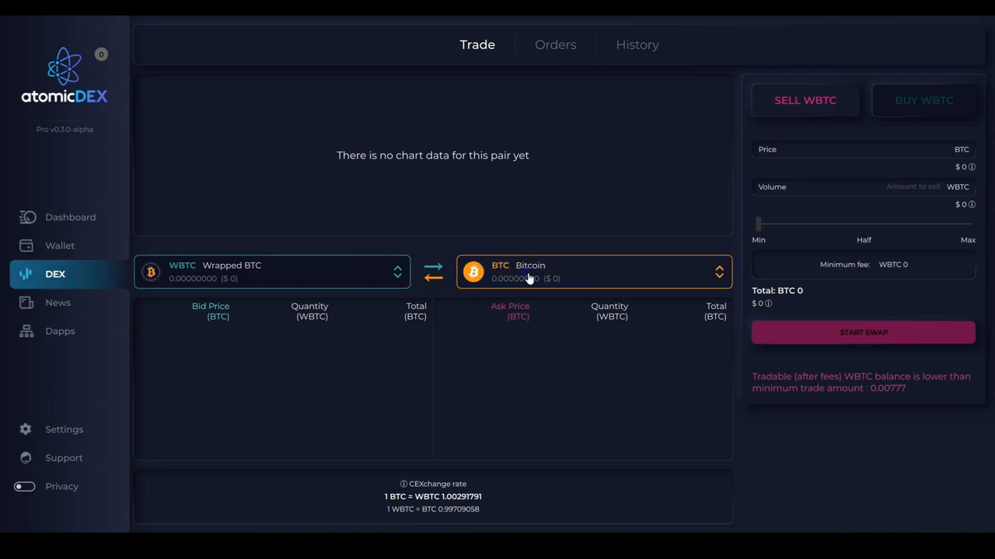
Step: Choose SNX Synthetix Network Token as the counterpart coin for the WBTC trade pair
{"action": "left_click", "coordinate": [592, 272]}
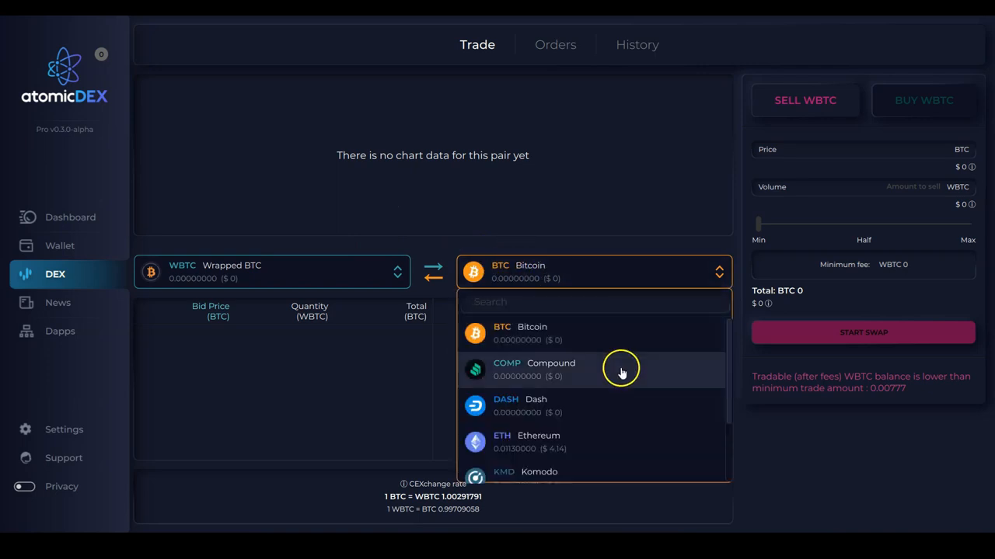
{"action": "scroll", "scroll_direction": "down", "scroll_amount": 3}
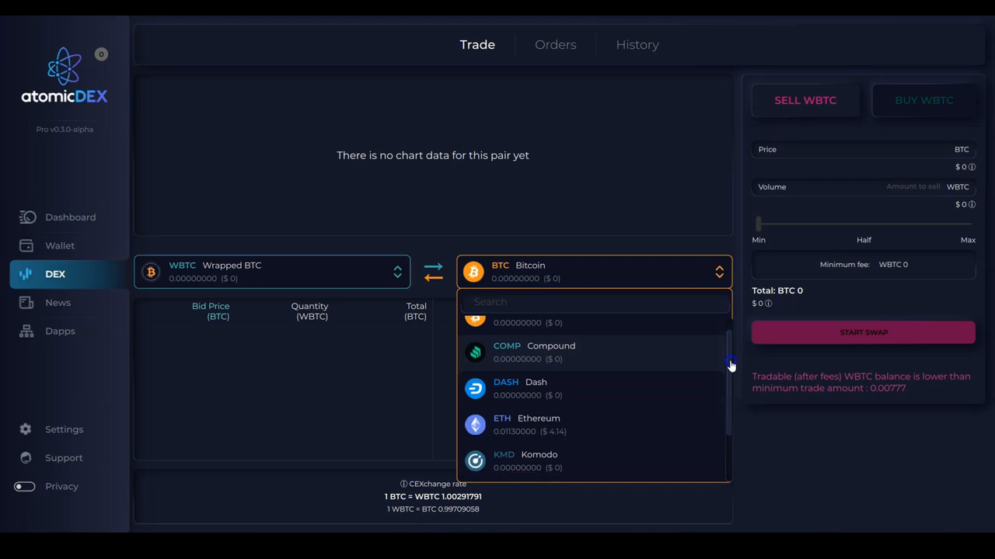
{"action": "scroll", "scroll_direction": "down", "scroll_amount": 3}
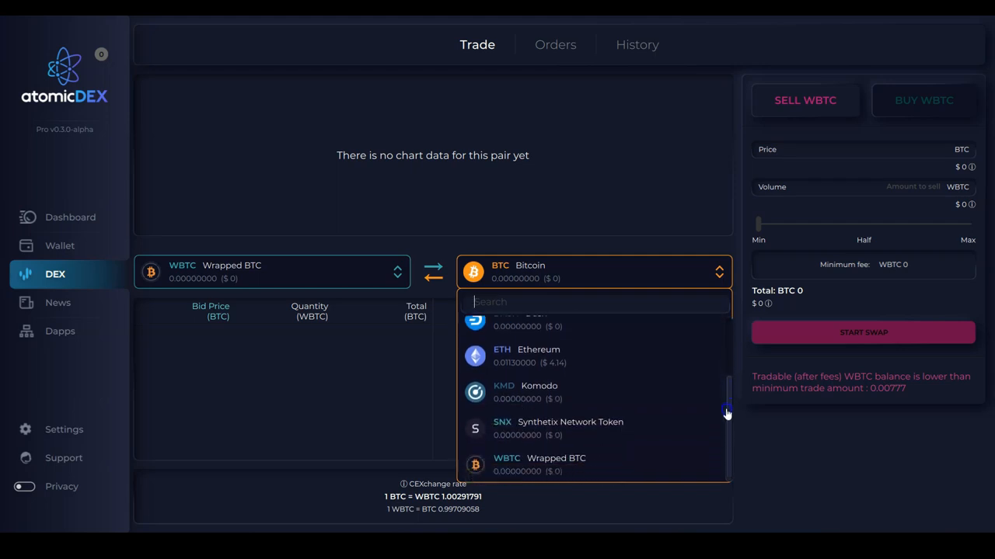
{"action": "left_click", "coordinate": [502, 427]}
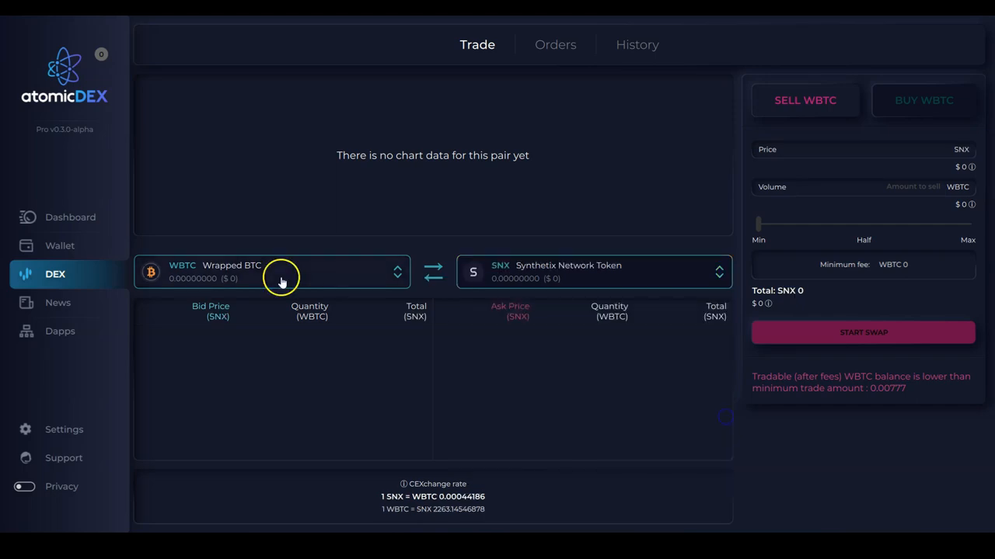